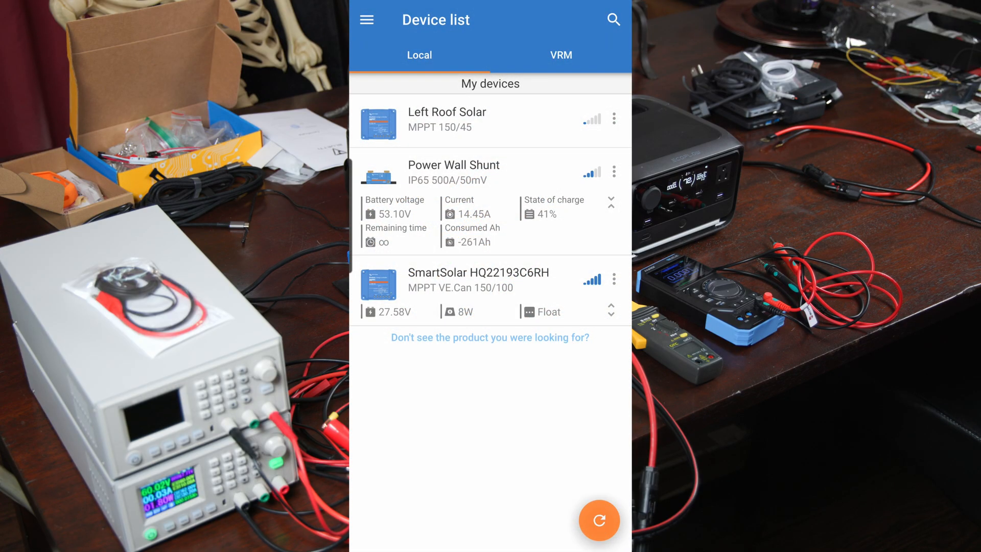
Step: Back out of the Power Wall Shunt and connect to the SmartSolar HQ22193C6RH controller's live status
left_click(453, 172)
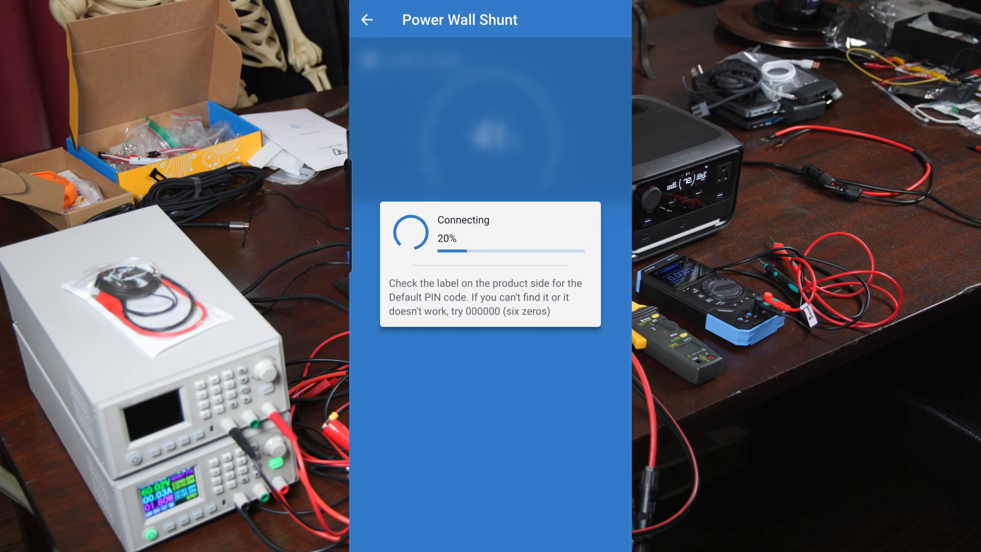
left_click(366, 19)
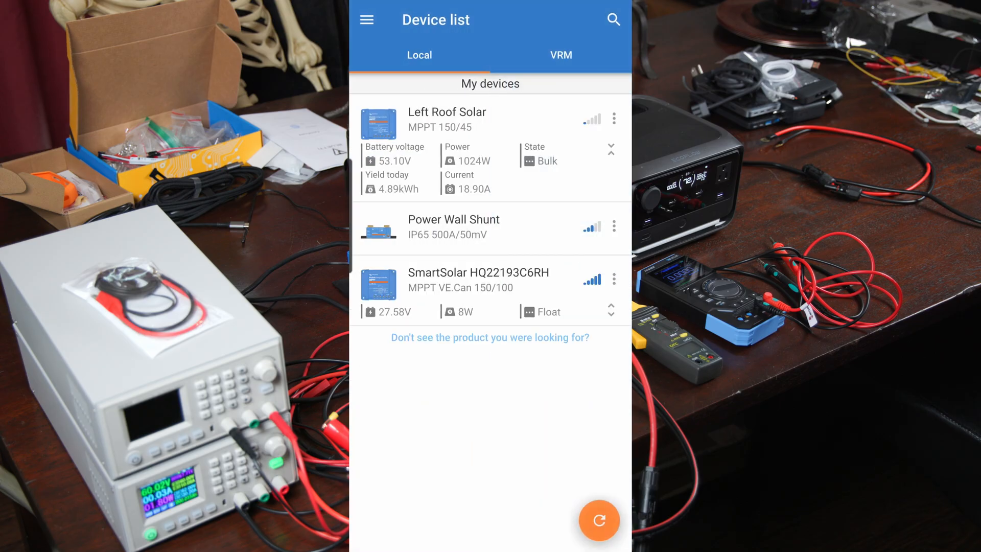
left_click(459, 280)
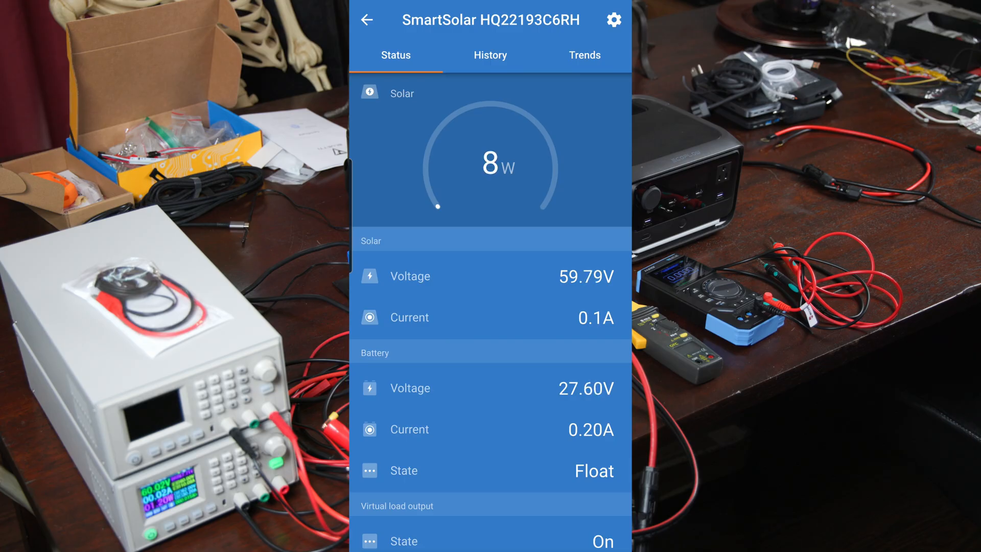
scroll("down", 3)
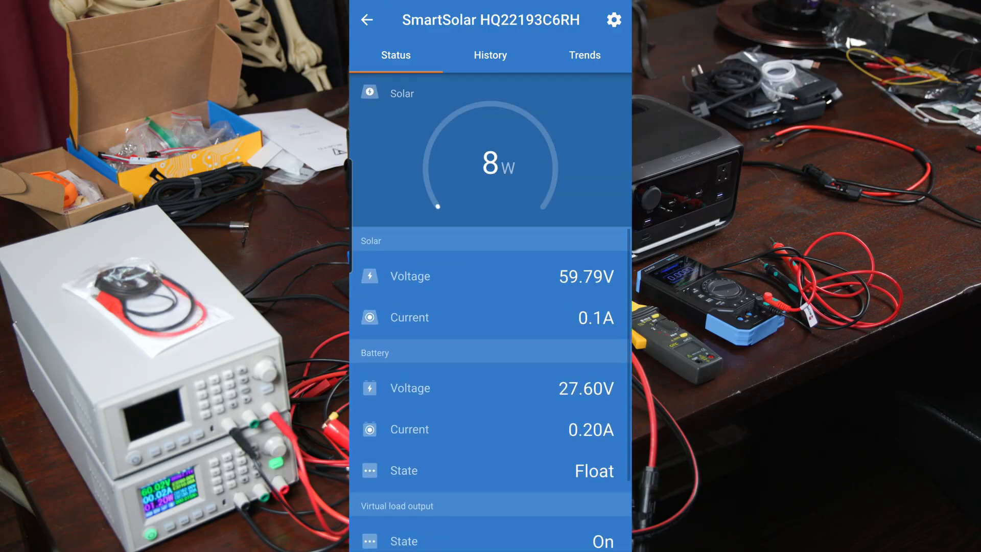
Step: Go into Settings > Battery to show 24V battery voltage and 100A max charge current
left_click(612, 19)
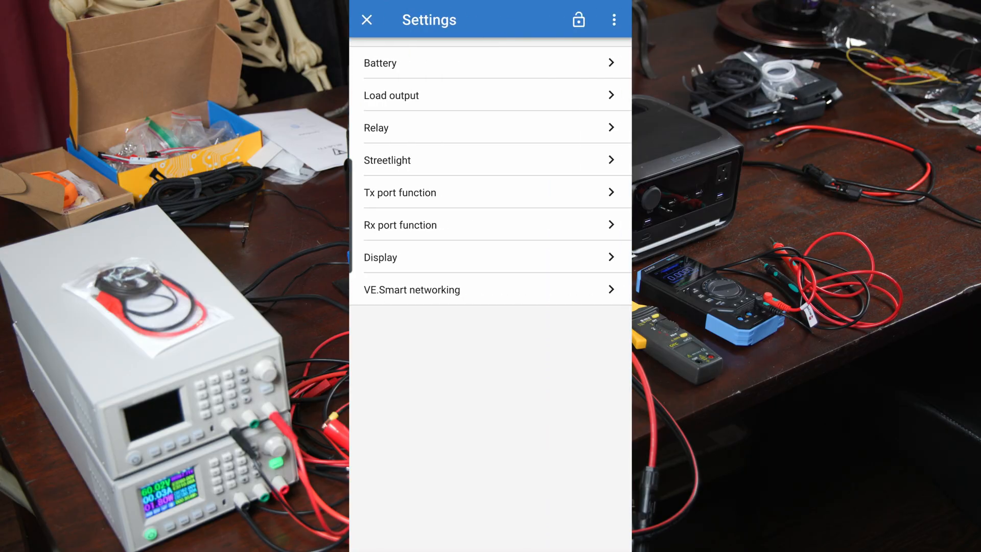
left_click(379, 62)
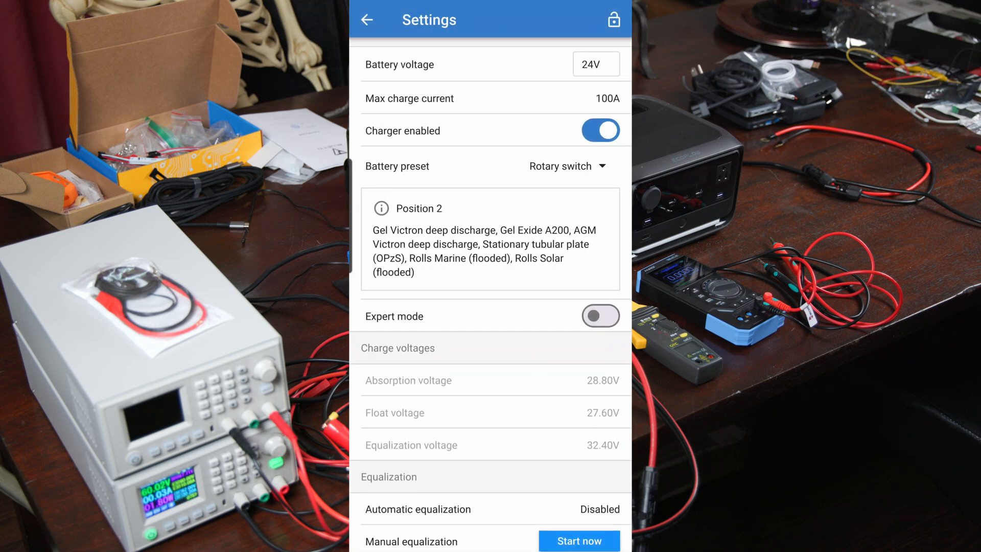